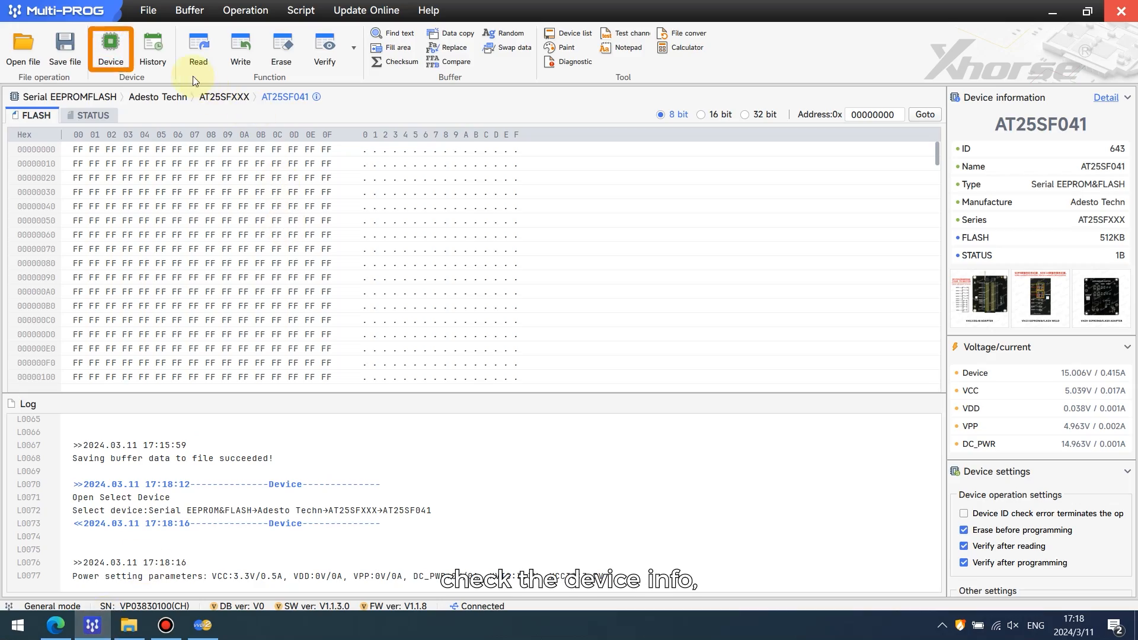
# - Search devices for 'BCM2' and select the Audi LOCK_BCM2-2(ADAPTER) immobilizer
pyautogui.click(110, 45)
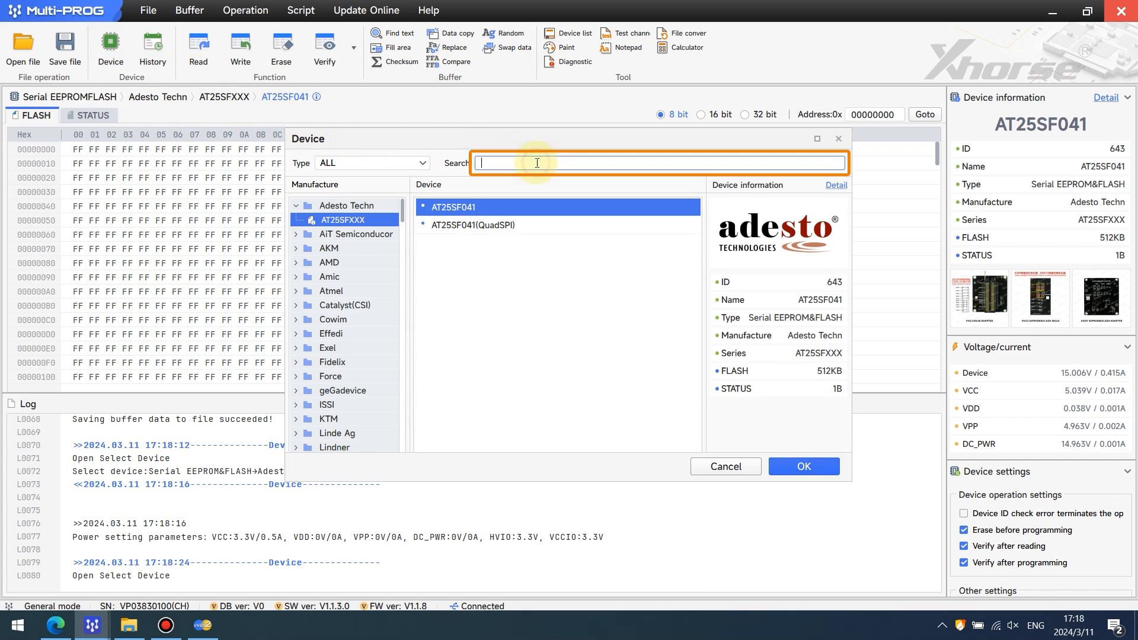
pyautogui.write('BCM')
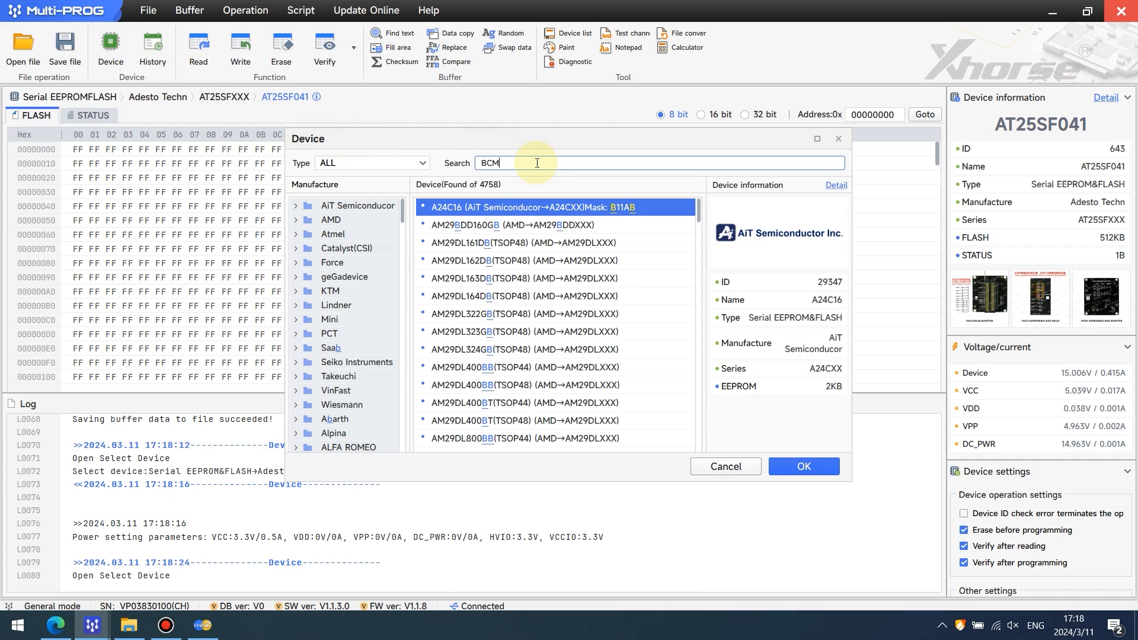
pyautogui.write('2')
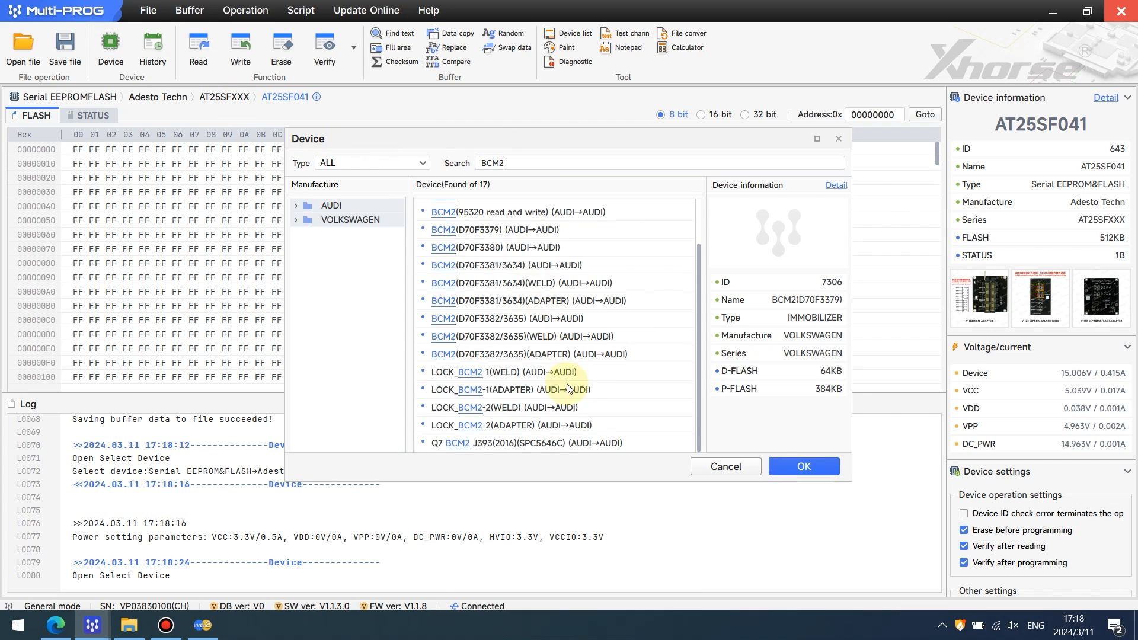
pyautogui.click(508, 425)
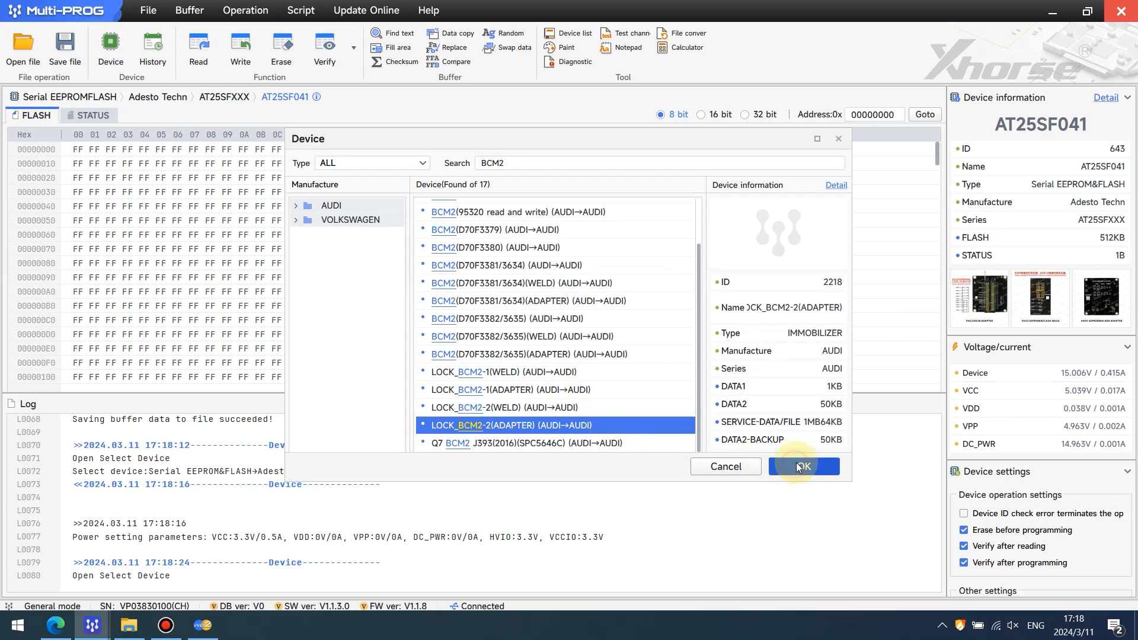
pyautogui.click(803, 466)
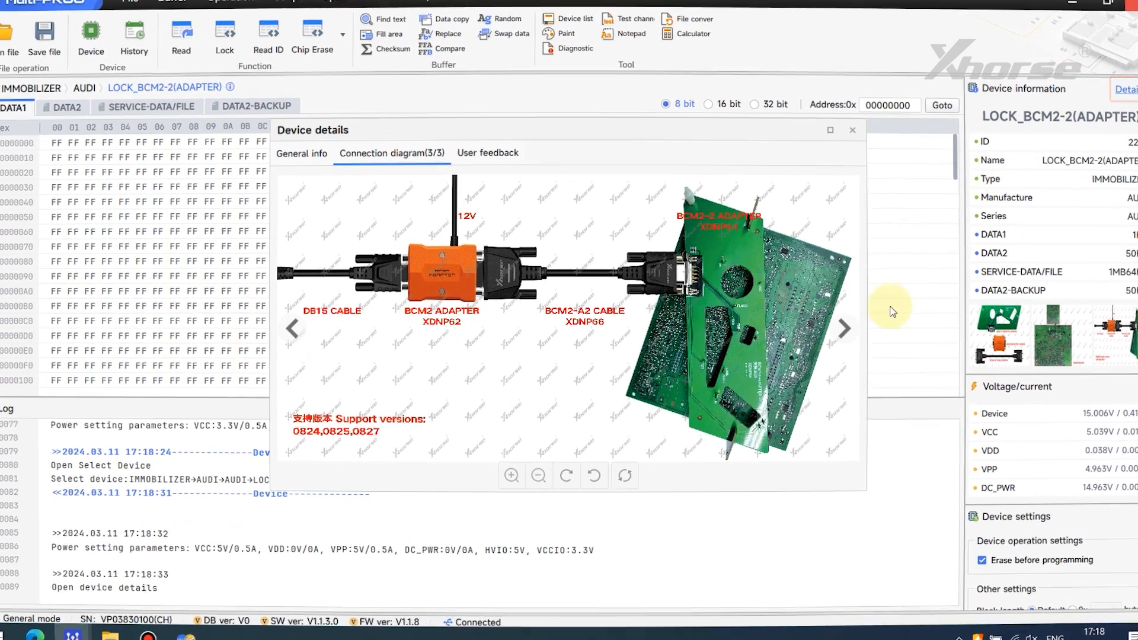
# - Review the adapter's general info and step through its three connection diagrams
pyautogui.click(301, 153)
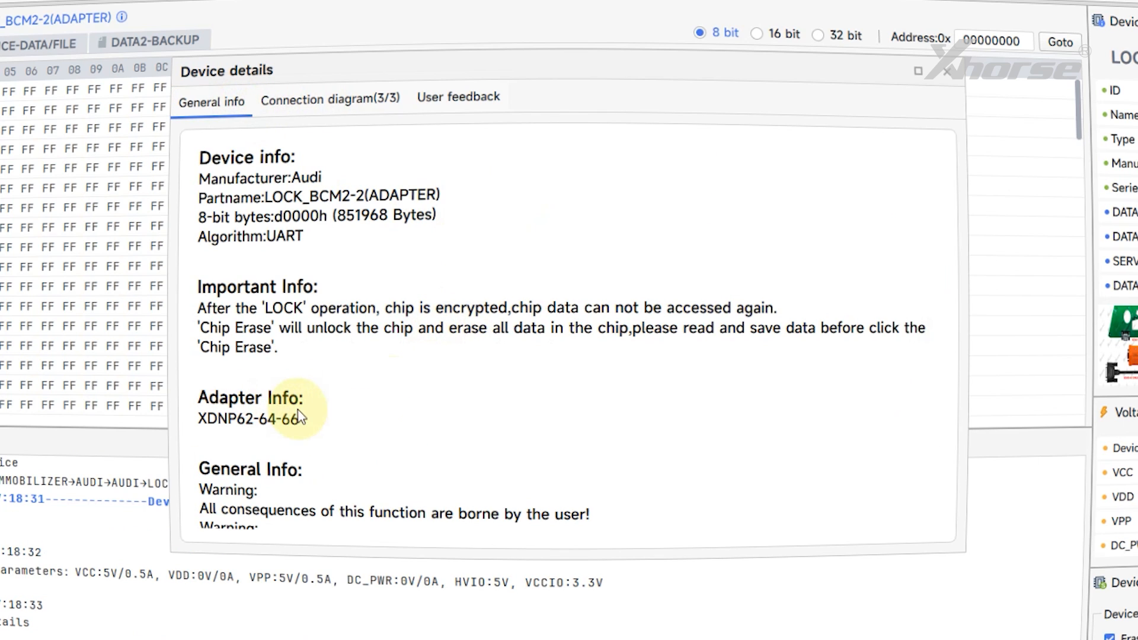
pyautogui.click(329, 97)
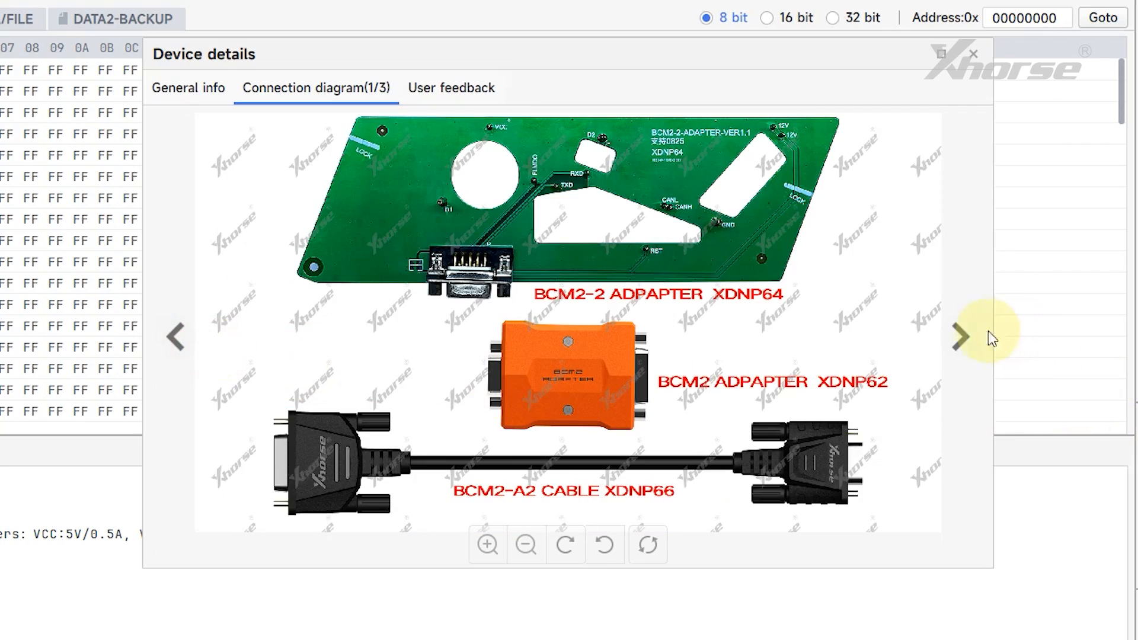
pyautogui.click(962, 336)
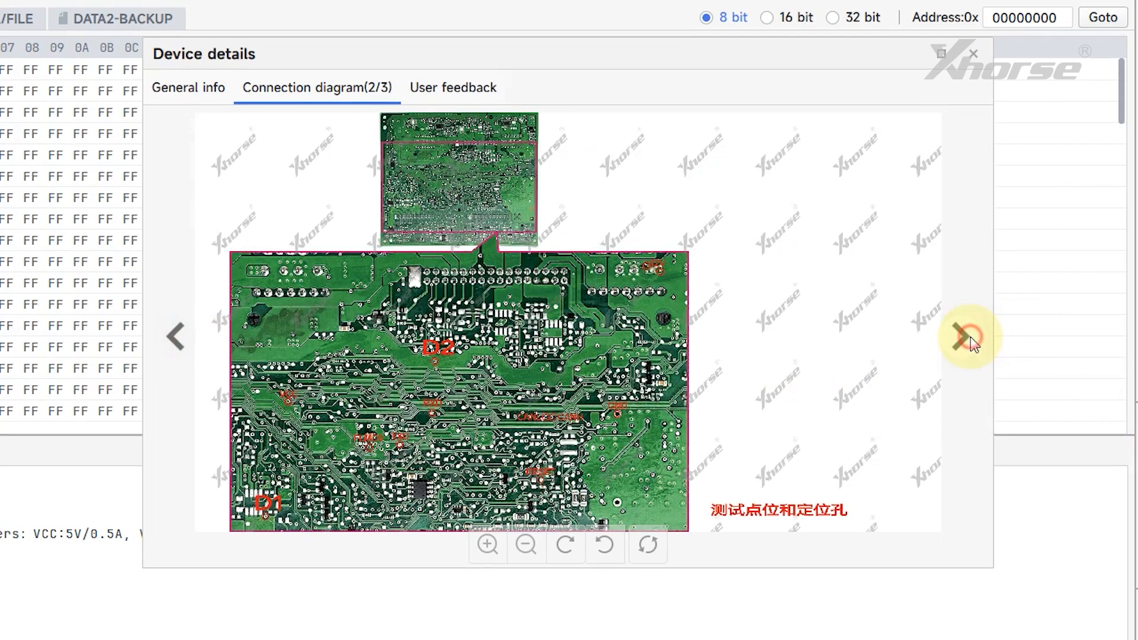
pyautogui.click(975, 53)
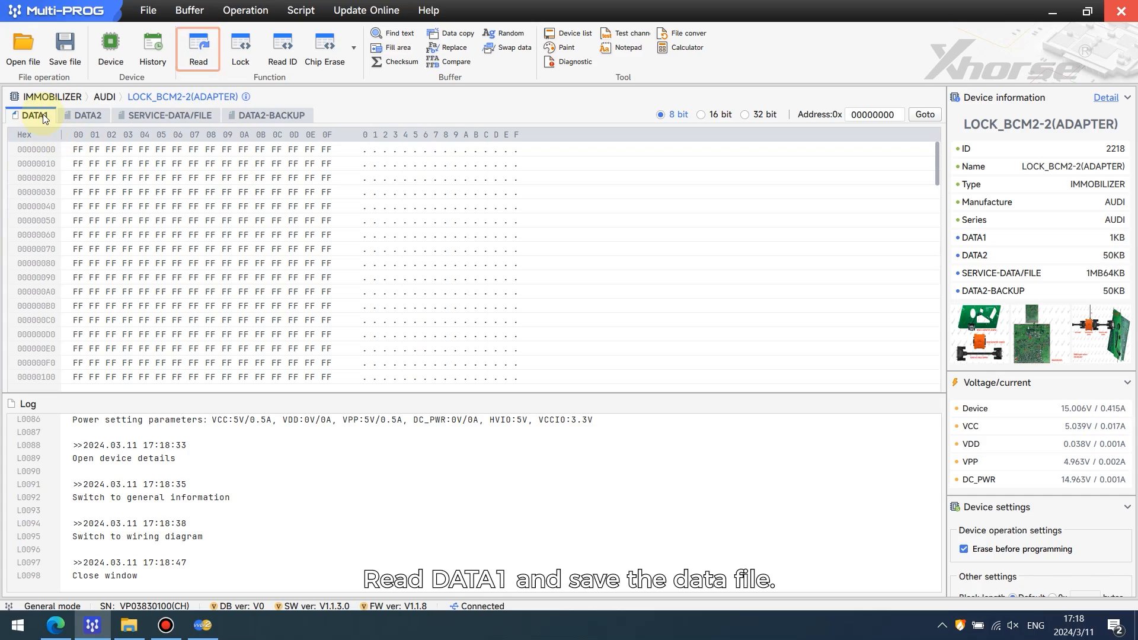
# - Read DATA1 from the locked BCM2 and save it as a bin under the default name
pyautogui.click(197, 45)
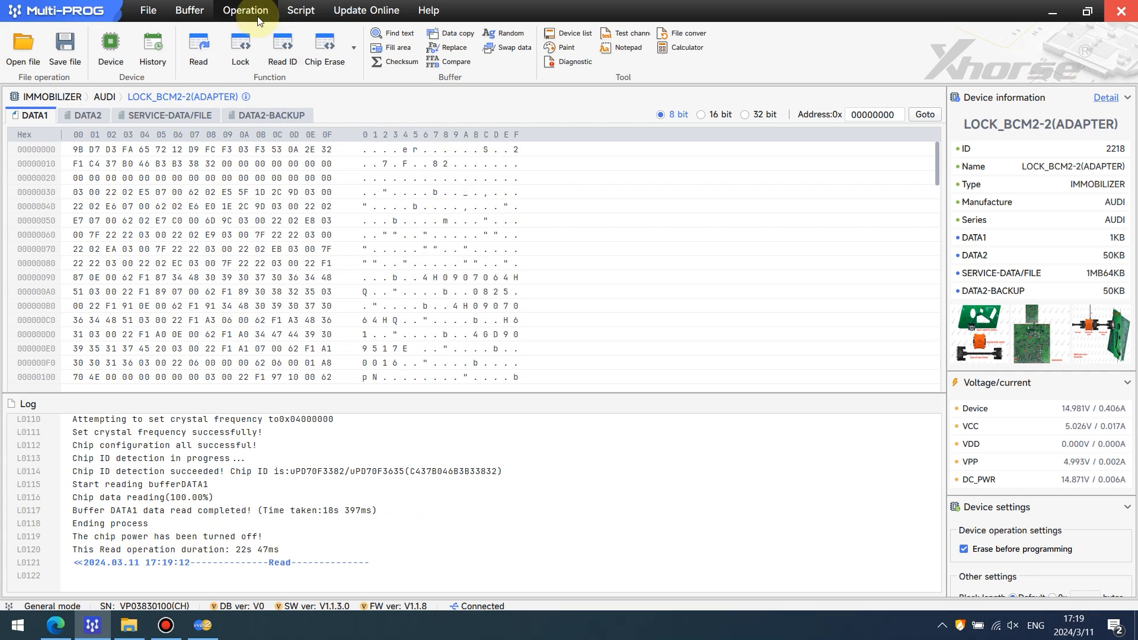
pyautogui.click(65, 49)
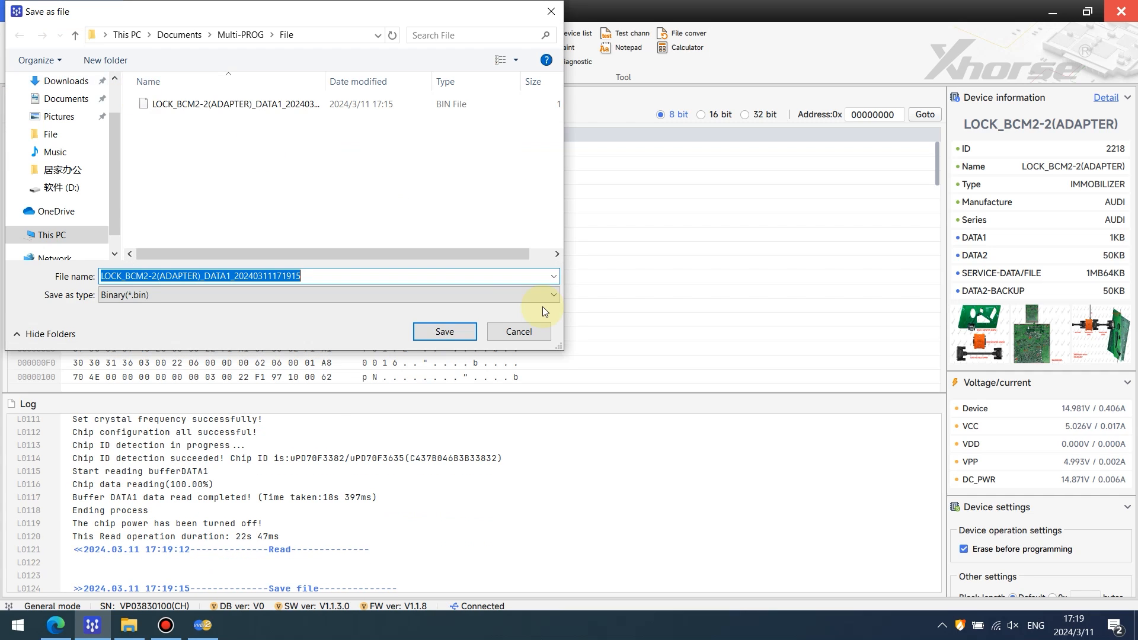
pyautogui.click(444, 331)
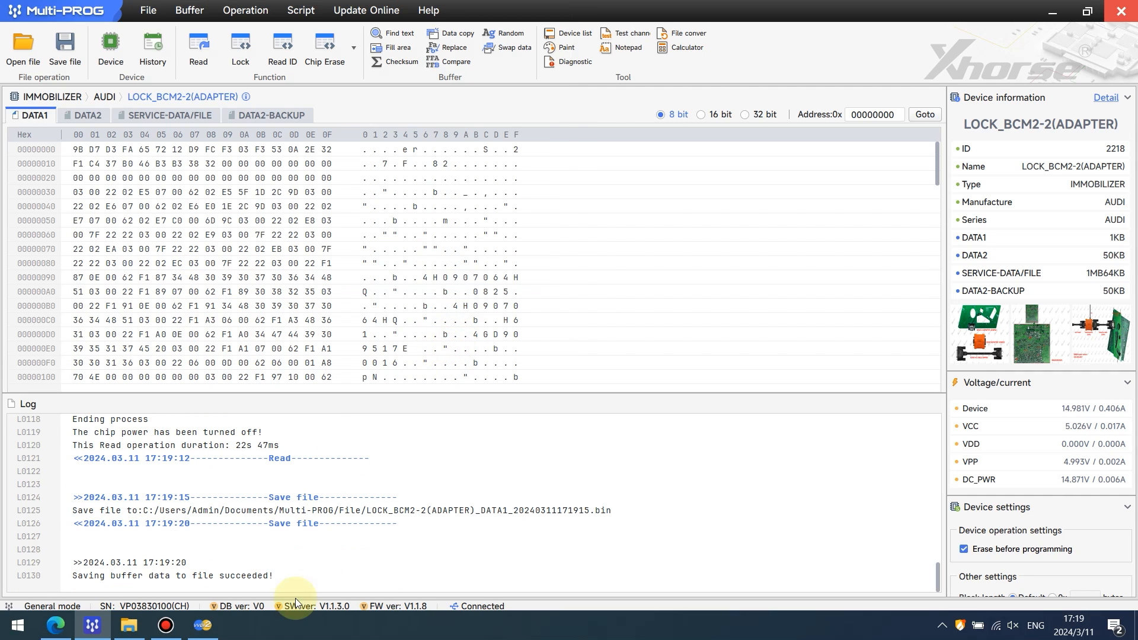
pyautogui.click(202, 624)
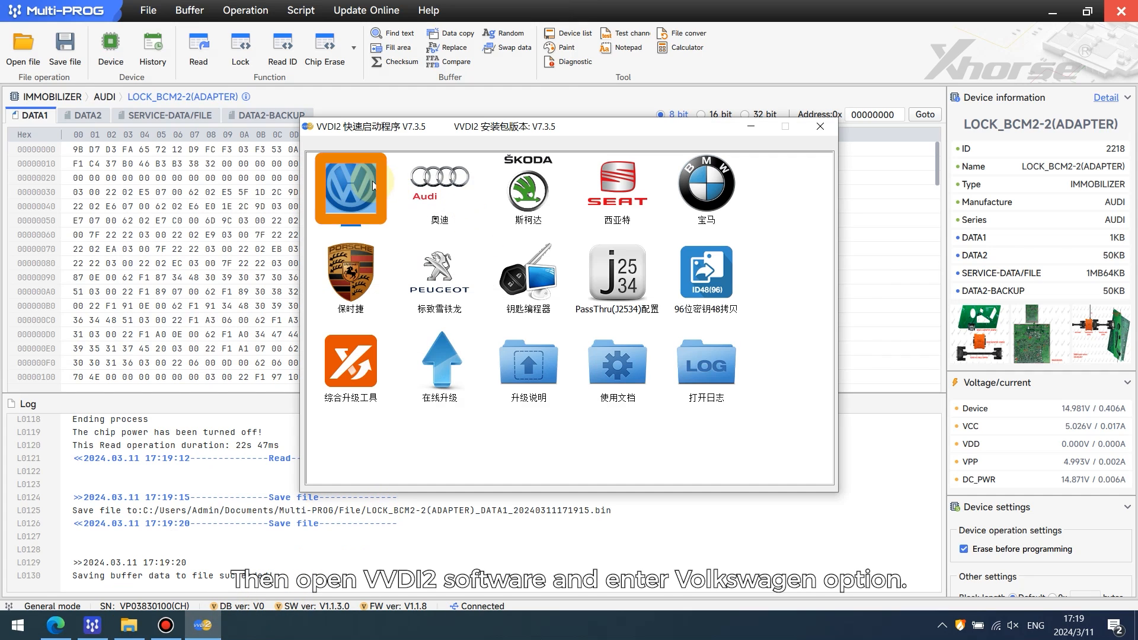
# - Open VVDI2's Volkswagen locked BCM2 function and run Step1: Show BCM2 information
pyautogui.click(350, 188)
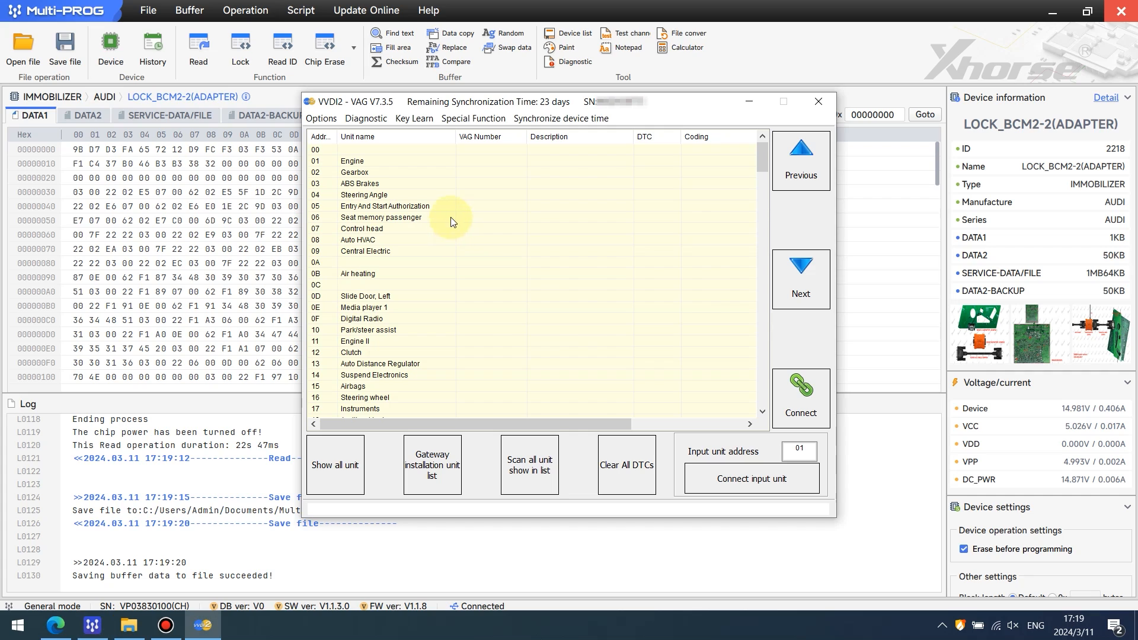
pyautogui.click(414, 118)
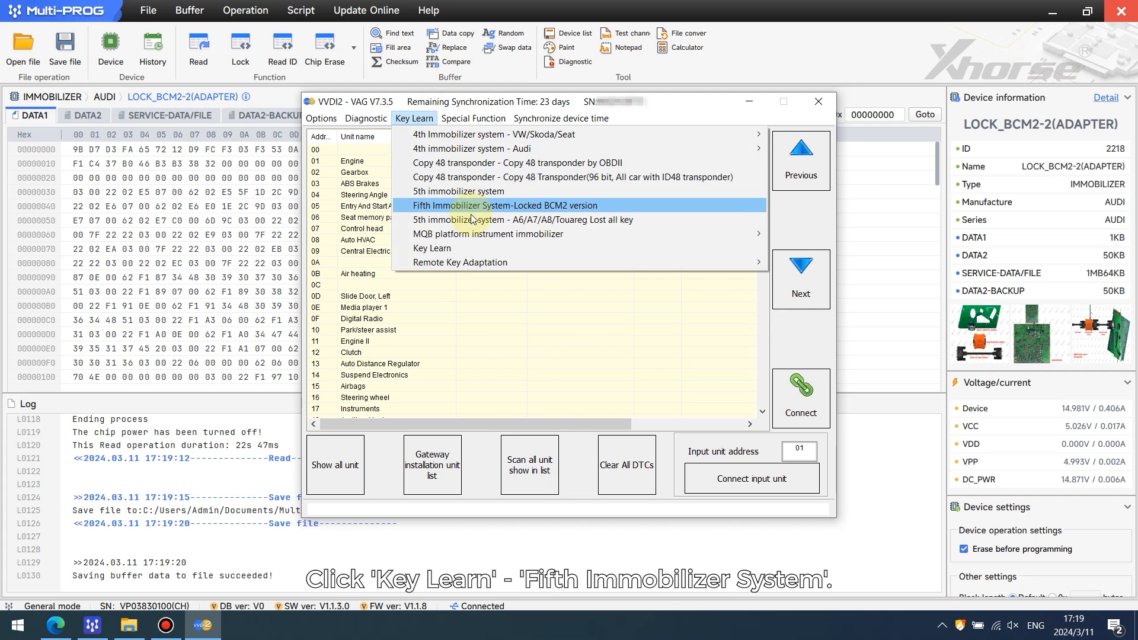
pyautogui.click(515, 206)
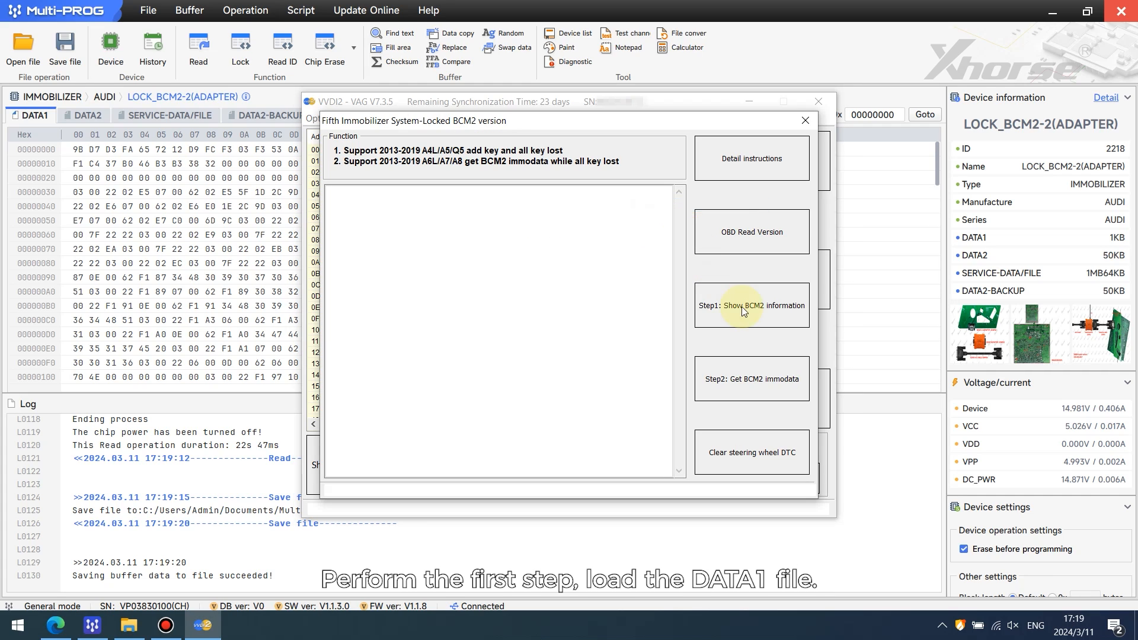
pyautogui.click(750, 306)
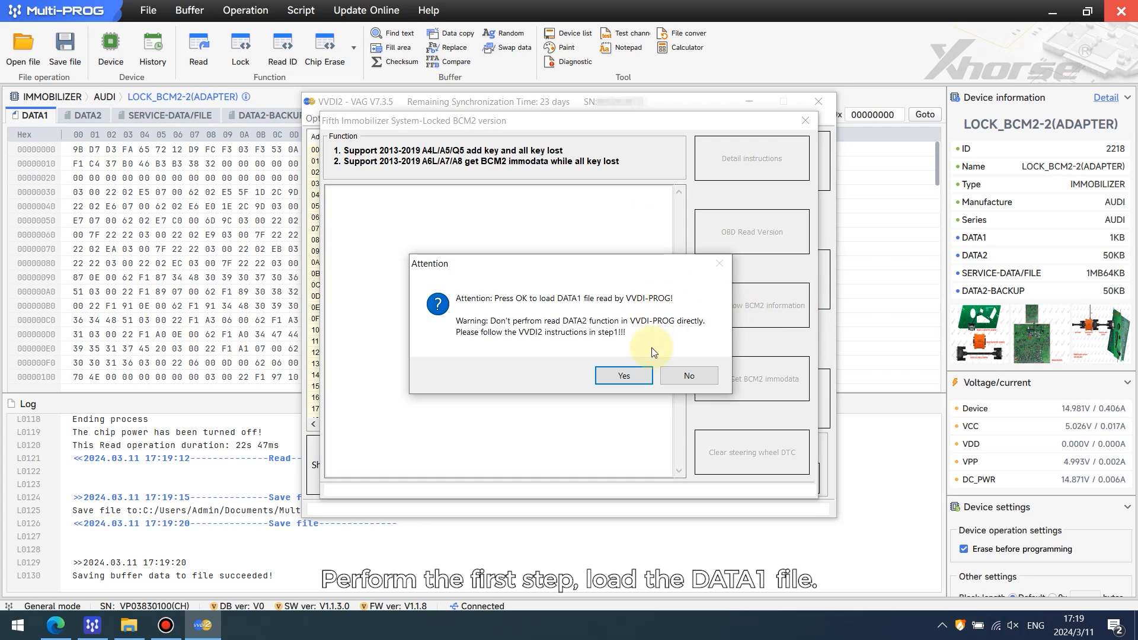
# - Load the newest DATA1 dump, confirm the vehicle info and accept the step 2 notice
pyautogui.click(623, 375)
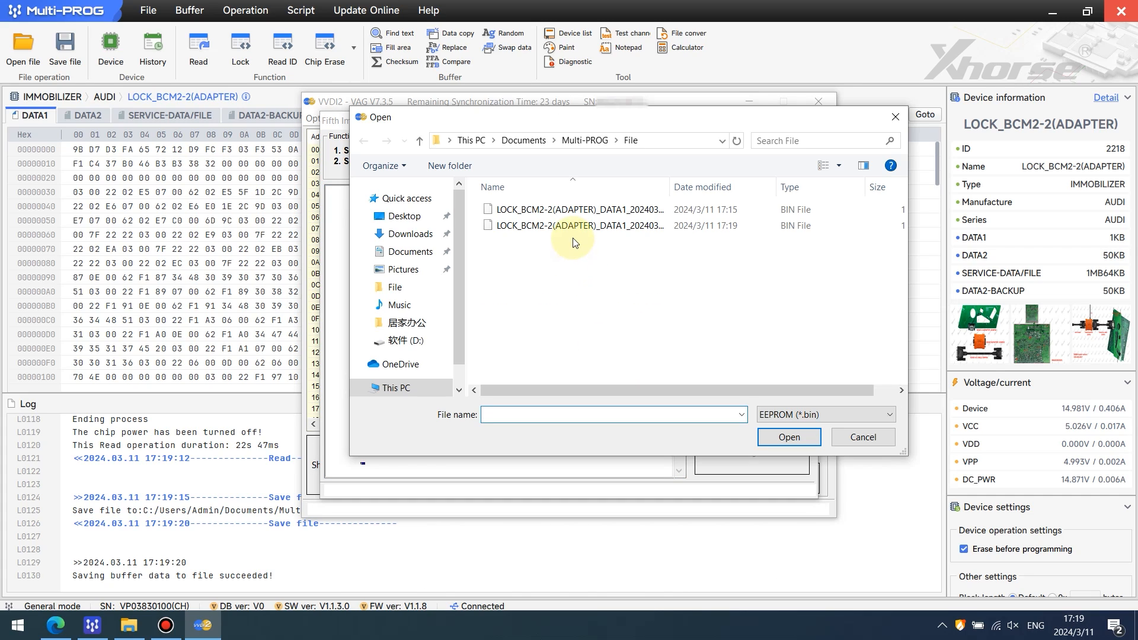
pyautogui.click(579, 226)
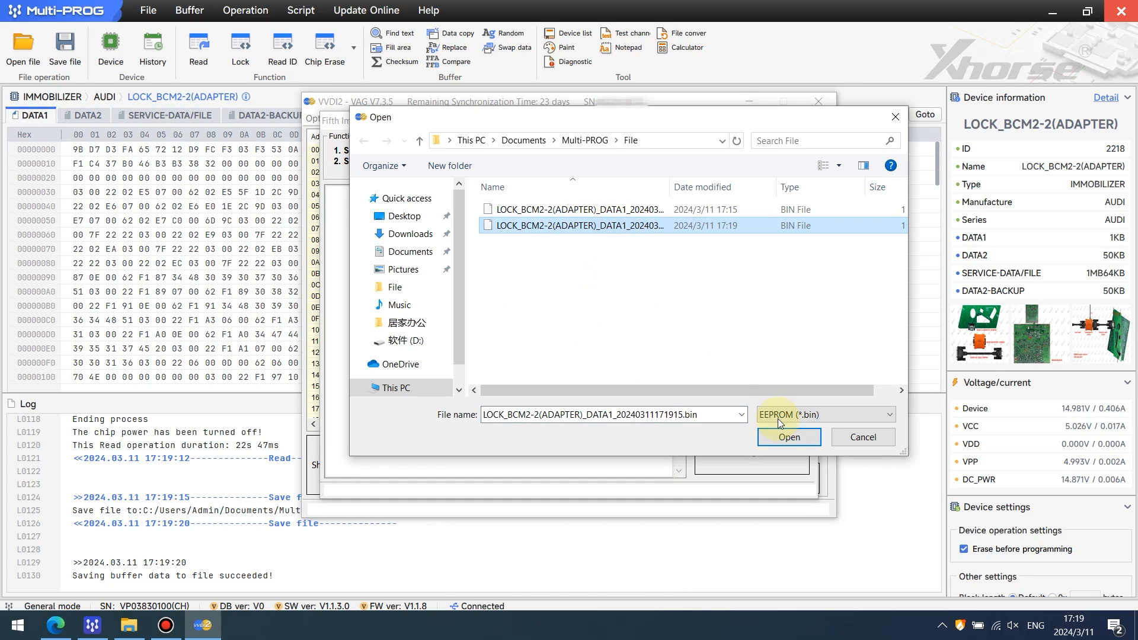
pyautogui.click(788, 437)
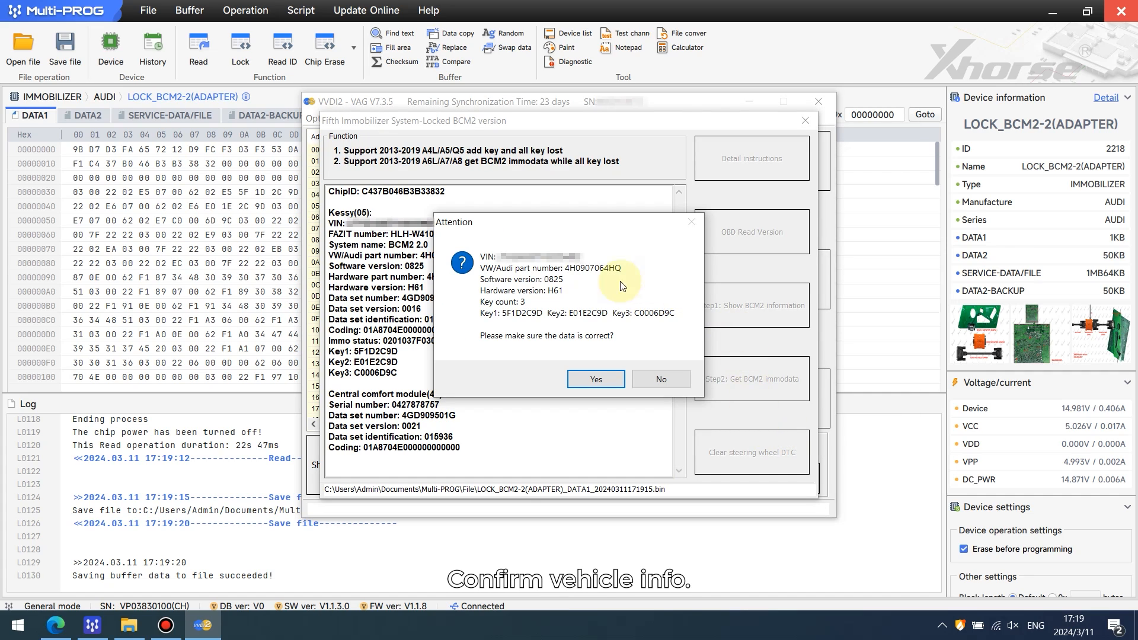
pyautogui.moveTo(595, 379)
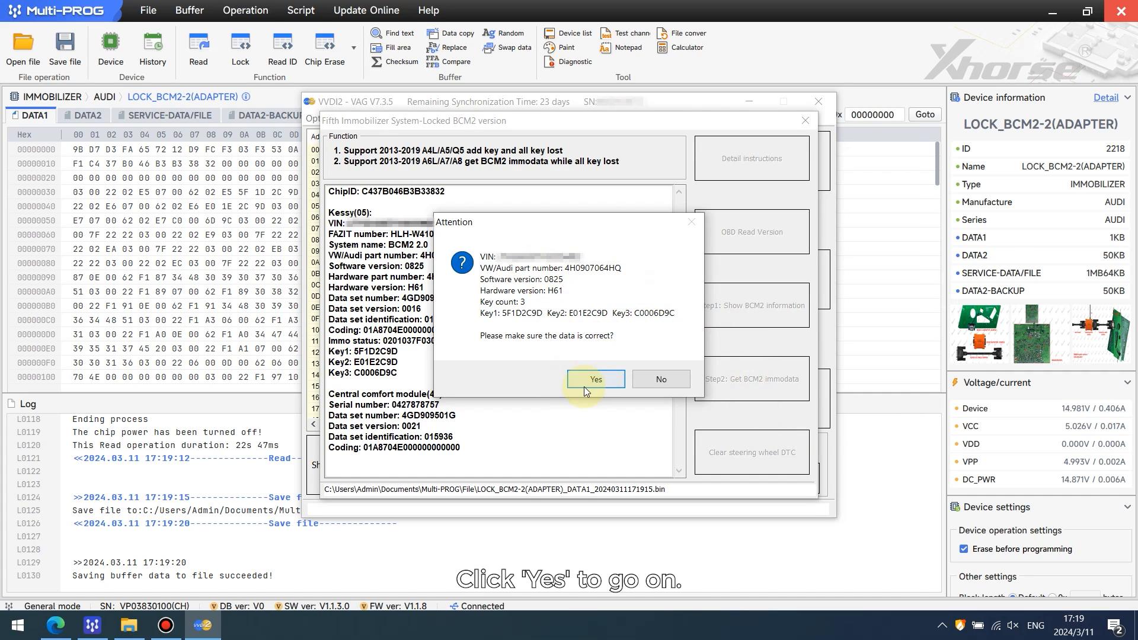
pyautogui.click(596, 379)
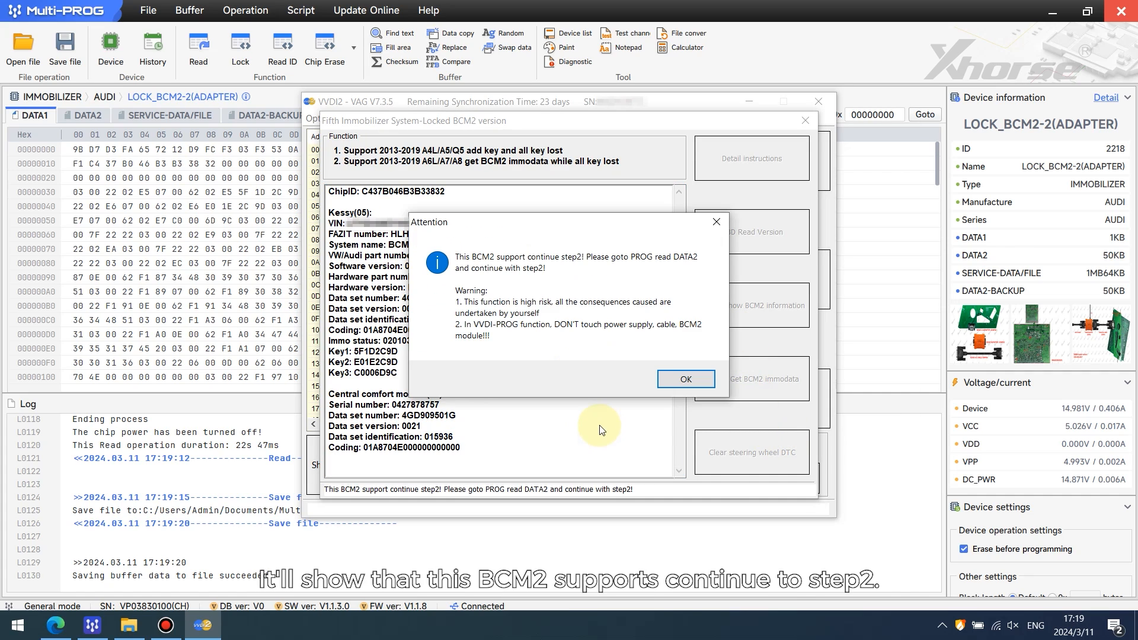
pyautogui.moveTo(519, 265)
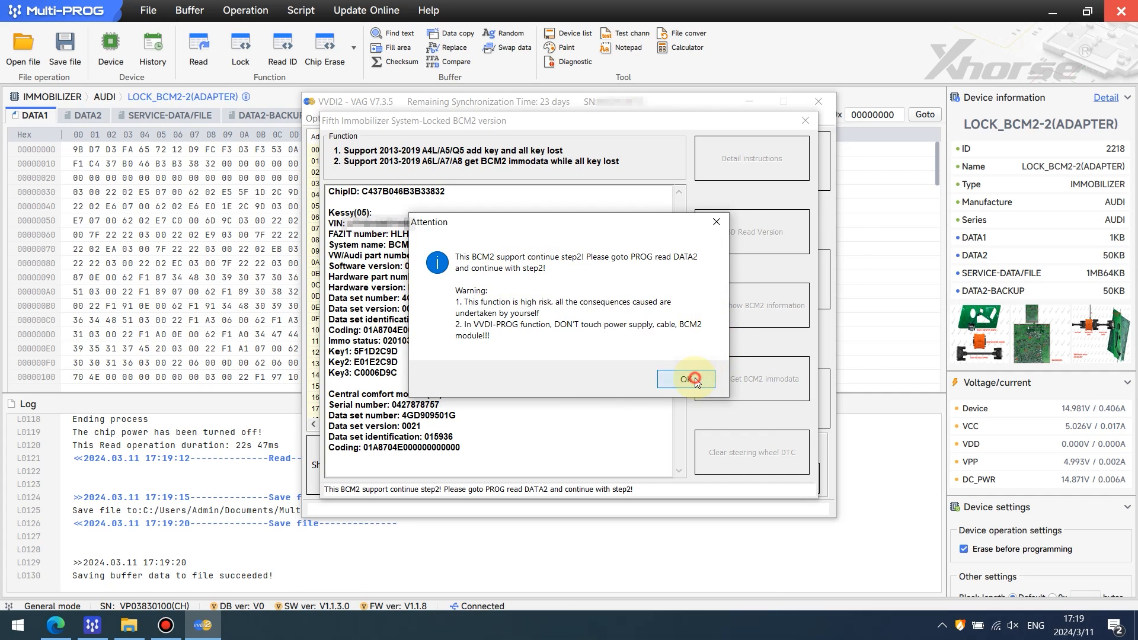
pyautogui.click(685, 379)
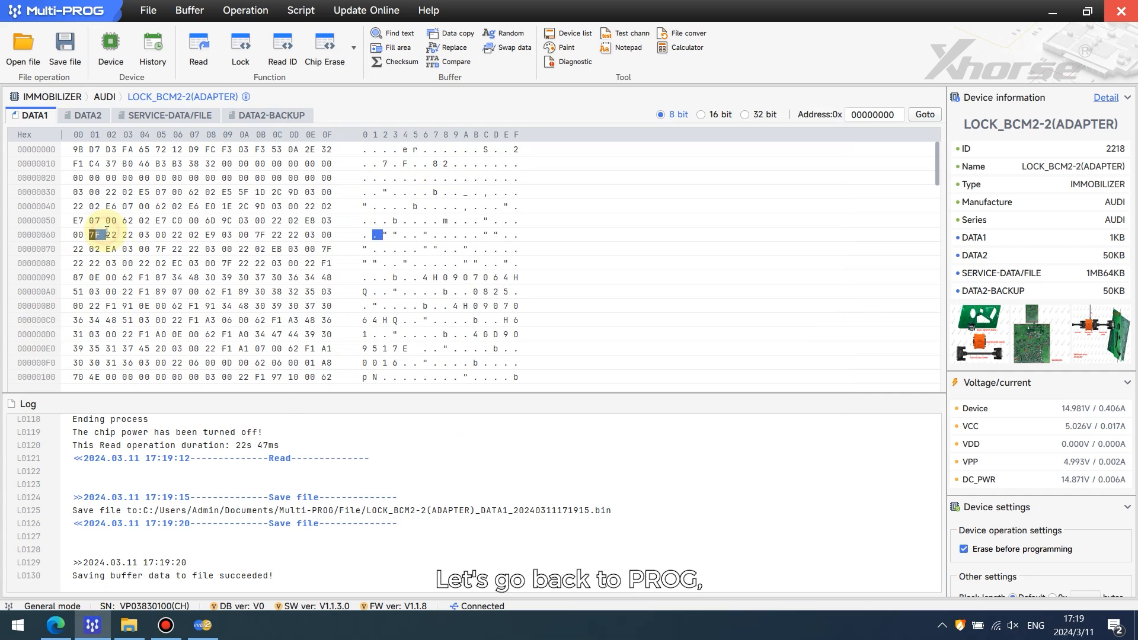
# - Read the DATA2 buffer from the BCM2 chip and save it as a bin file
pyautogui.click(87, 116)
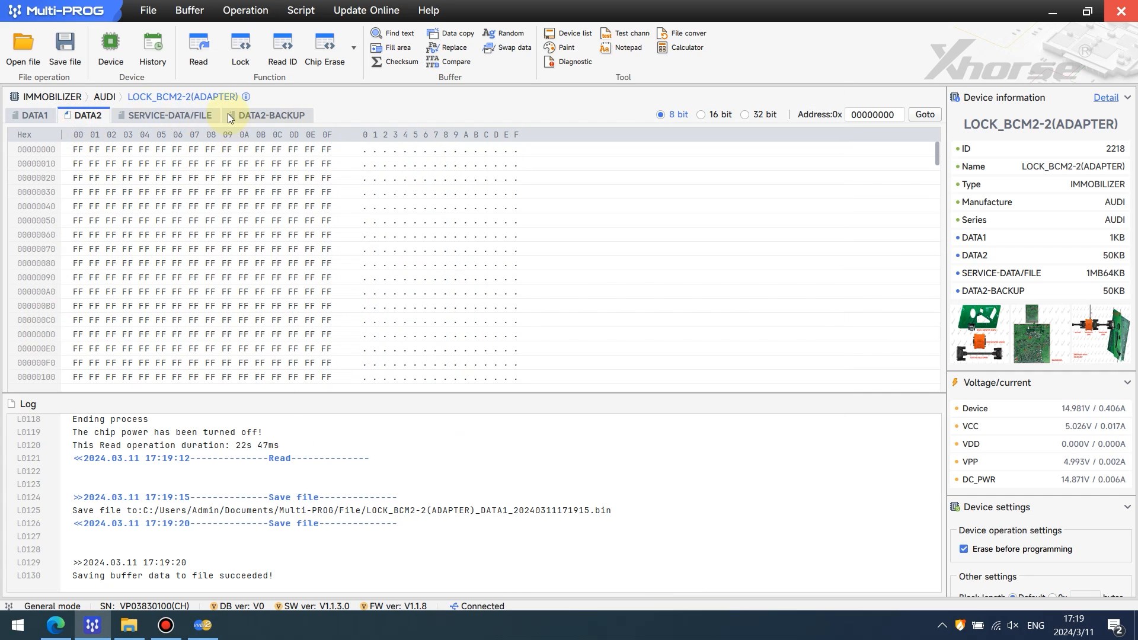
pyautogui.click(198, 48)
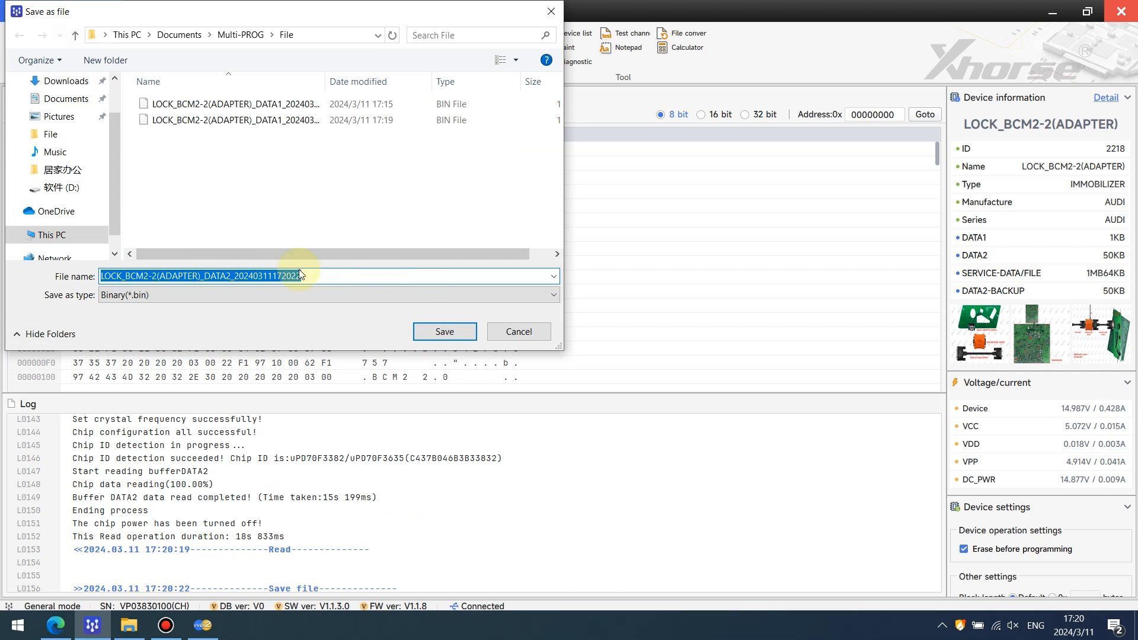
pyautogui.click(444, 331)
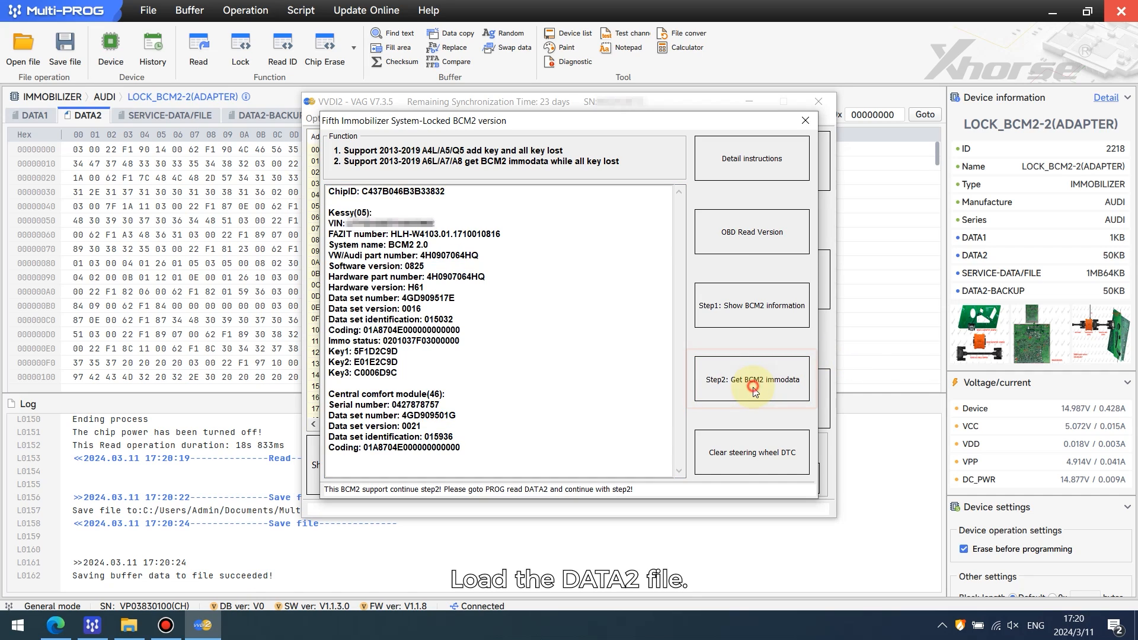
# - Run Step2: Get BCM2 immodata using the saved DATA2 file
pyautogui.click(751, 379)
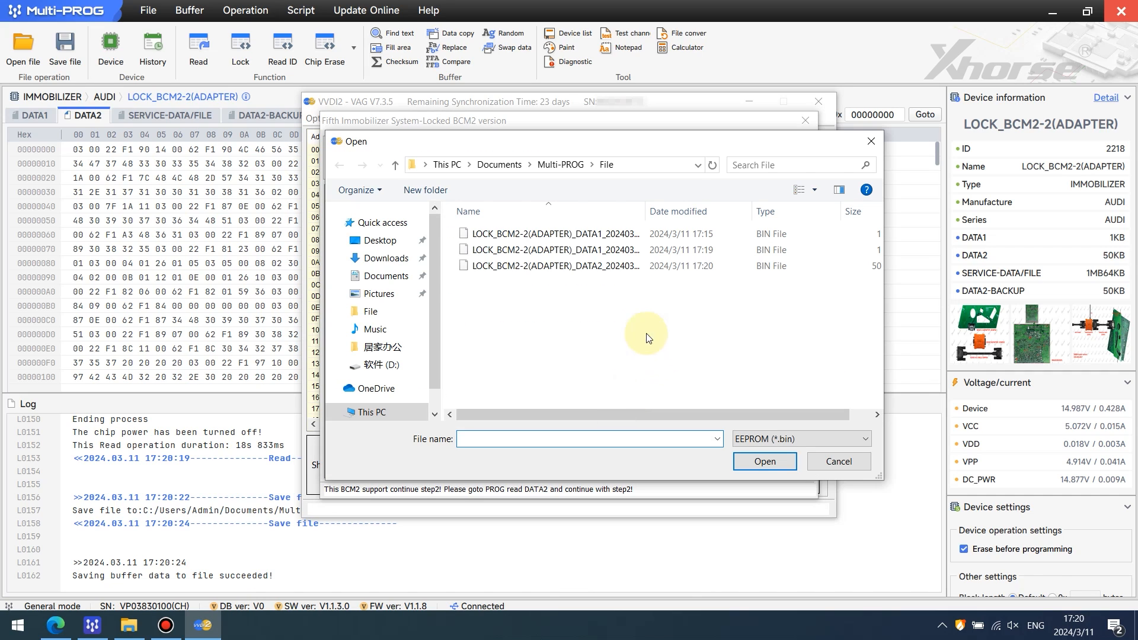
pyautogui.click(552, 266)
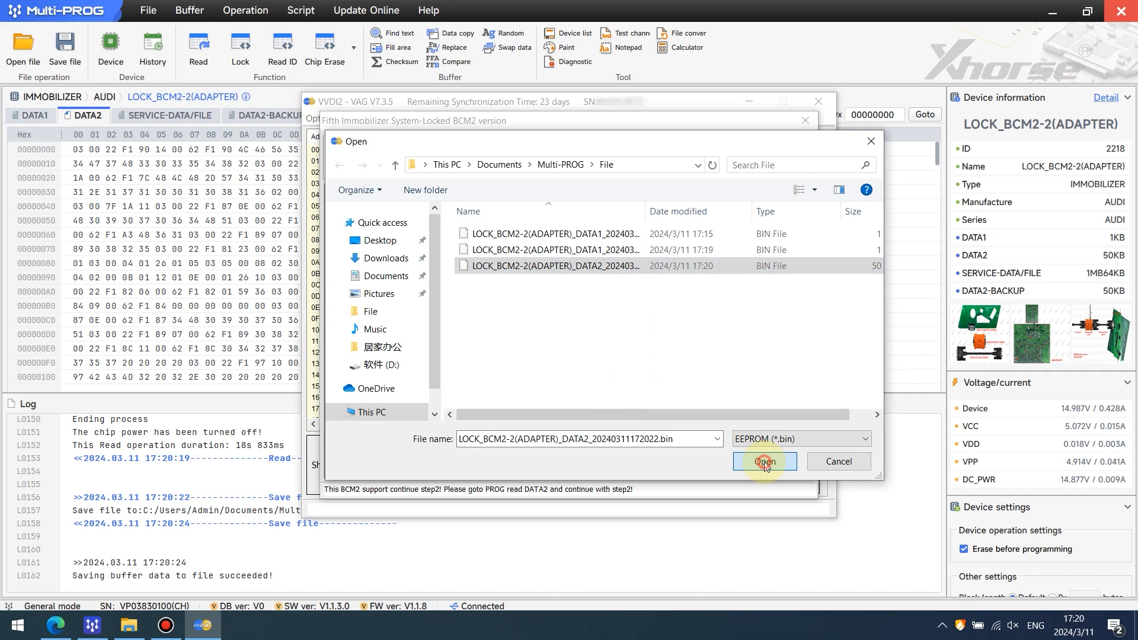
pyautogui.click(764, 462)
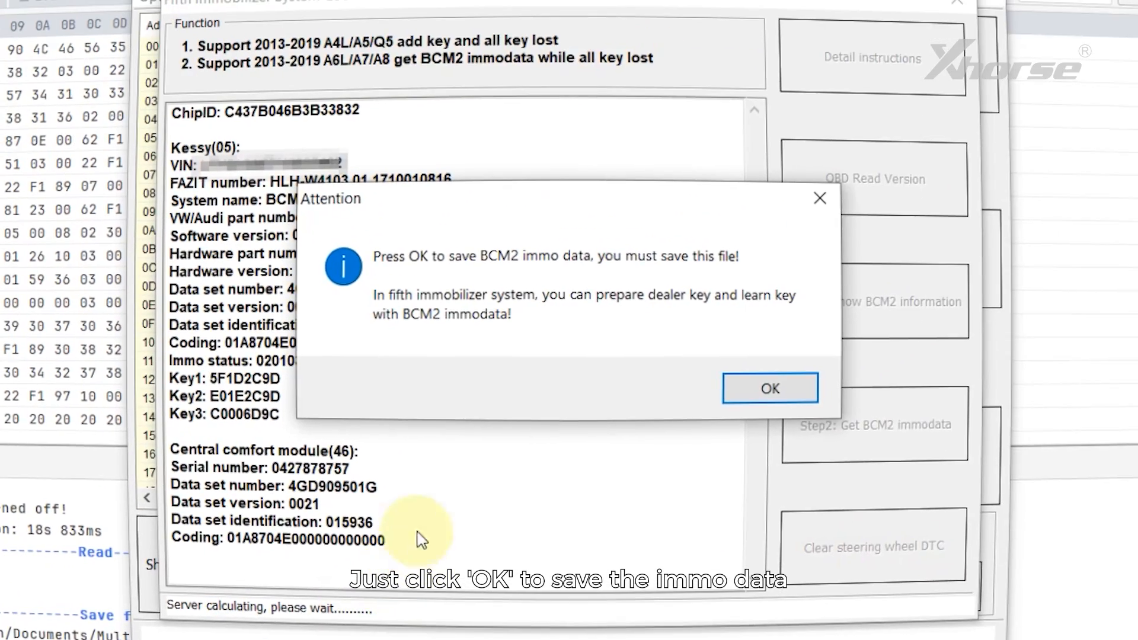
pyautogui.moveTo(453, 482)
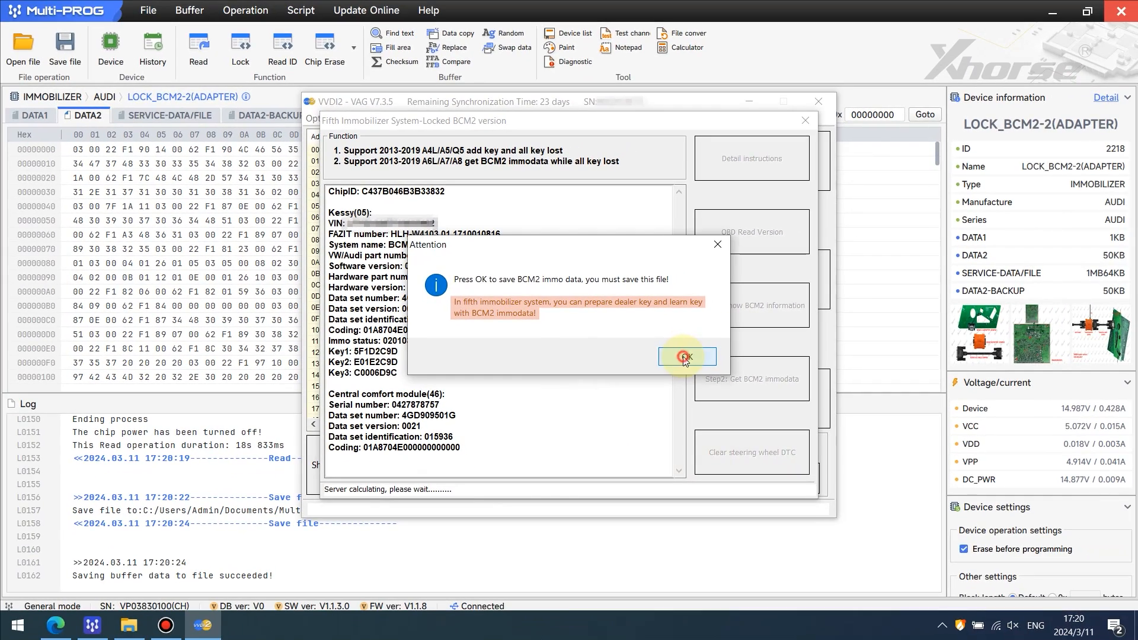
# - Save the BCM2 immodata file and the service file, dismissing the writing notice
pyautogui.click(685, 356)
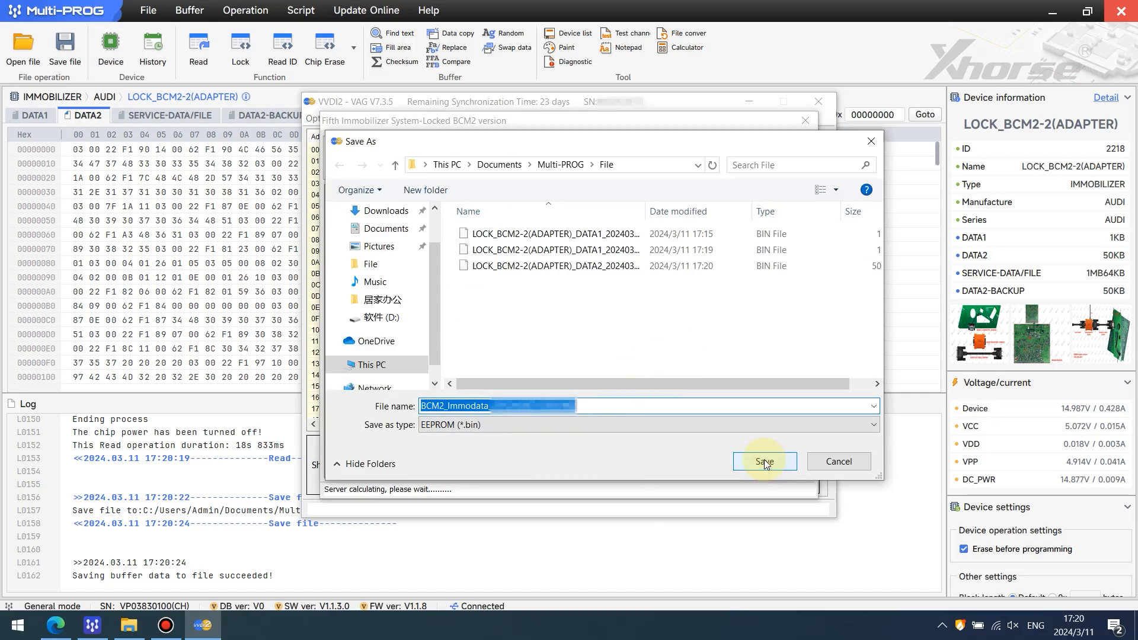
pyautogui.click(764, 462)
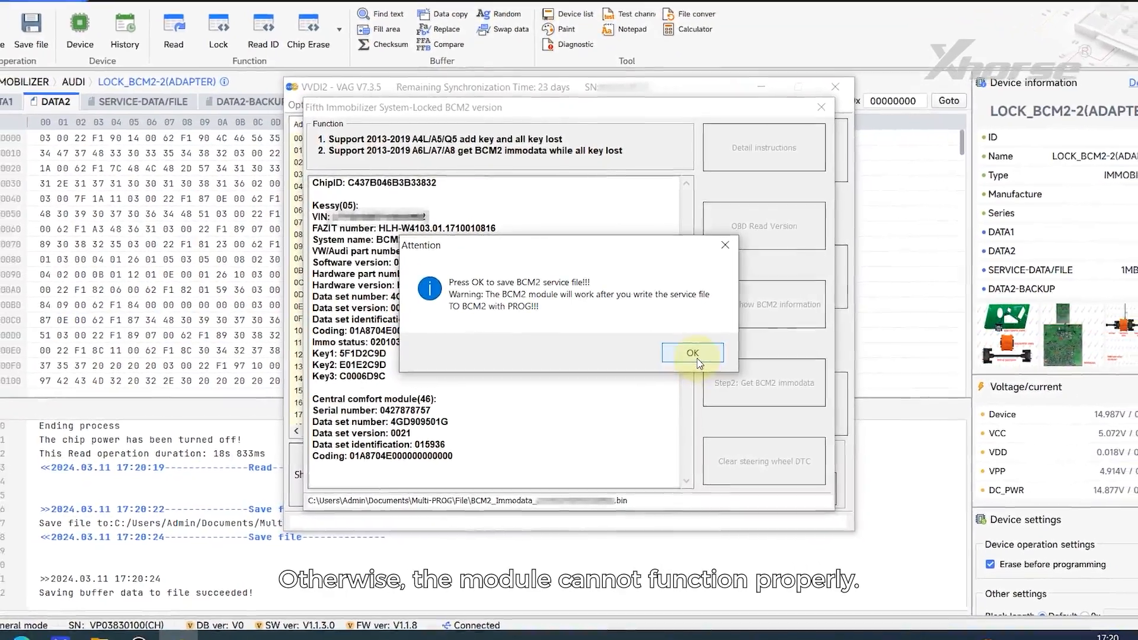
pyautogui.click(692, 353)
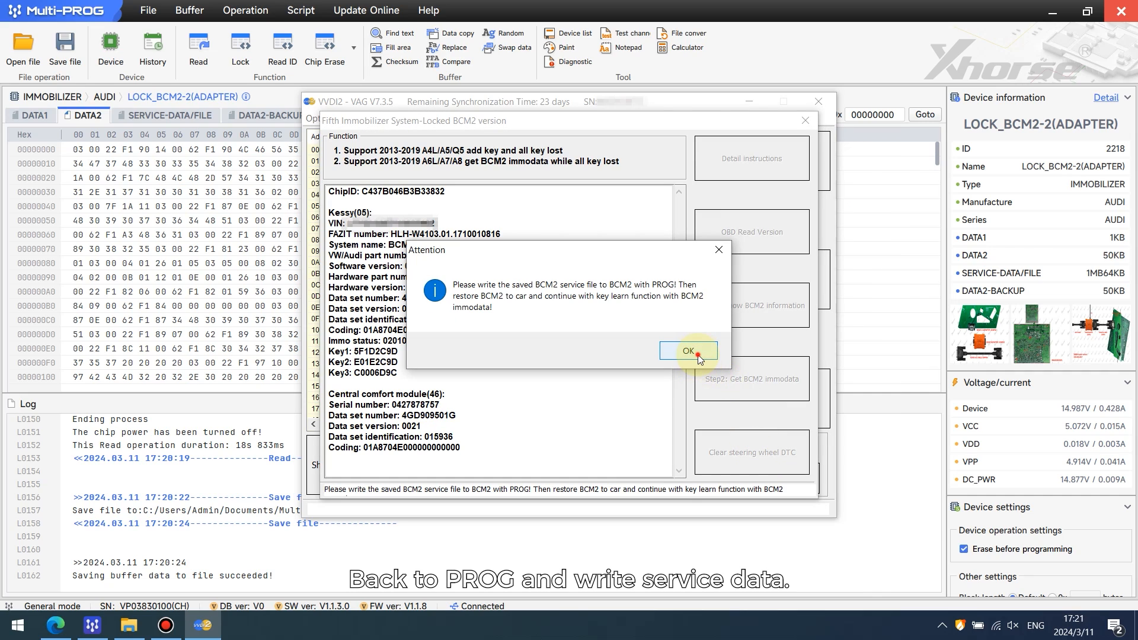
pyautogui.click(688, 351)
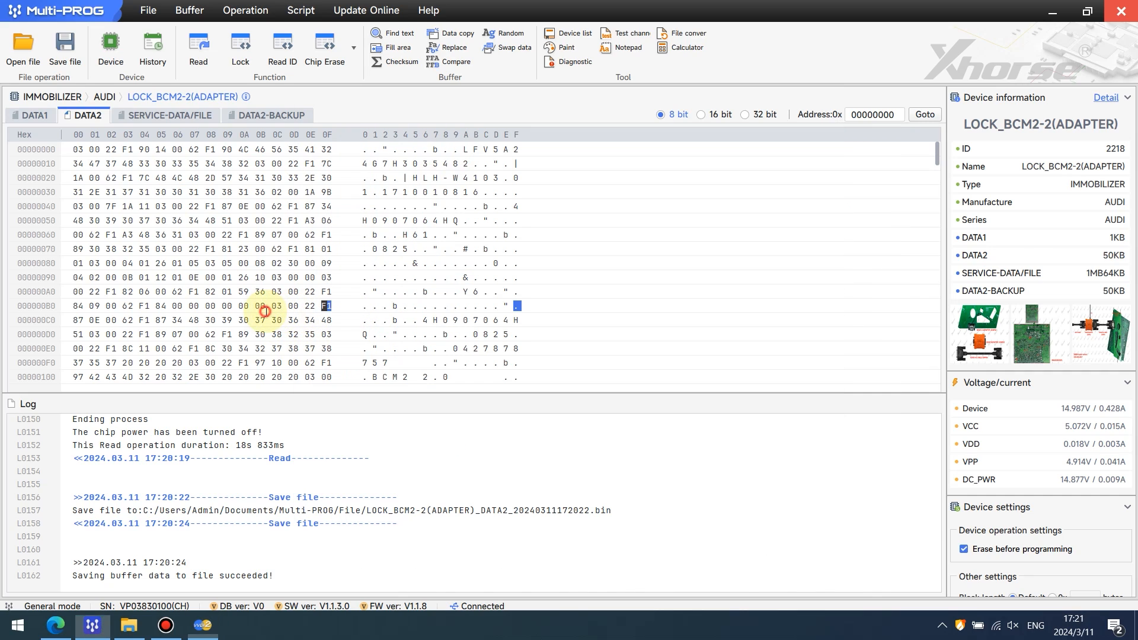
# - Load the BCM2_service_file bin into the SERVICE-DATA/FILE buffer
pyautogui.click(165, 116)
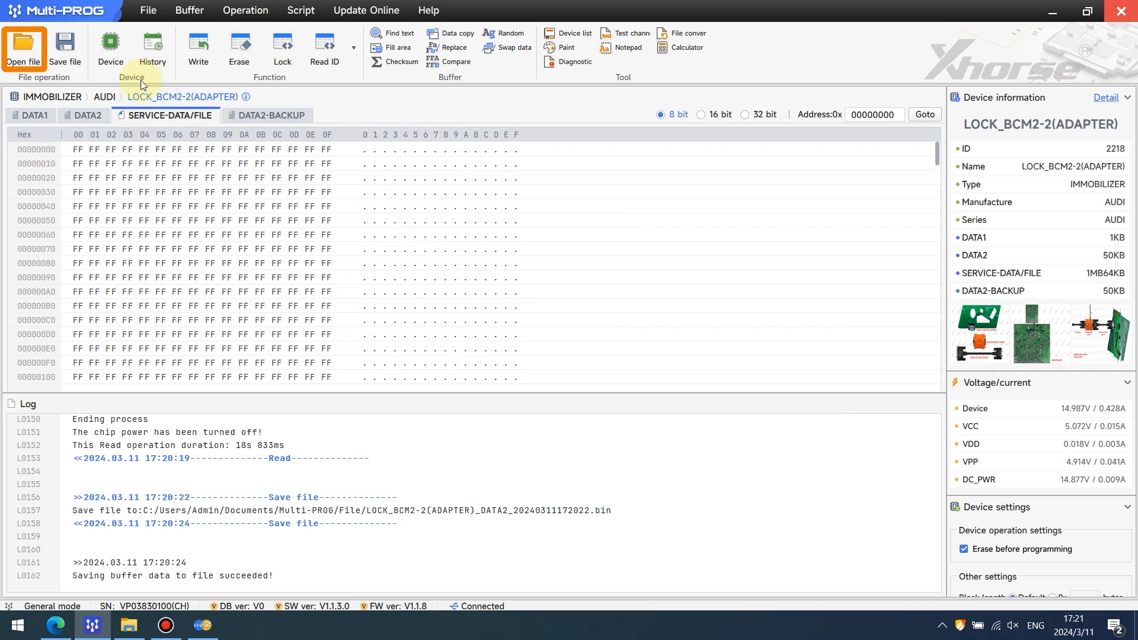
pyautogui.click(23, 46)
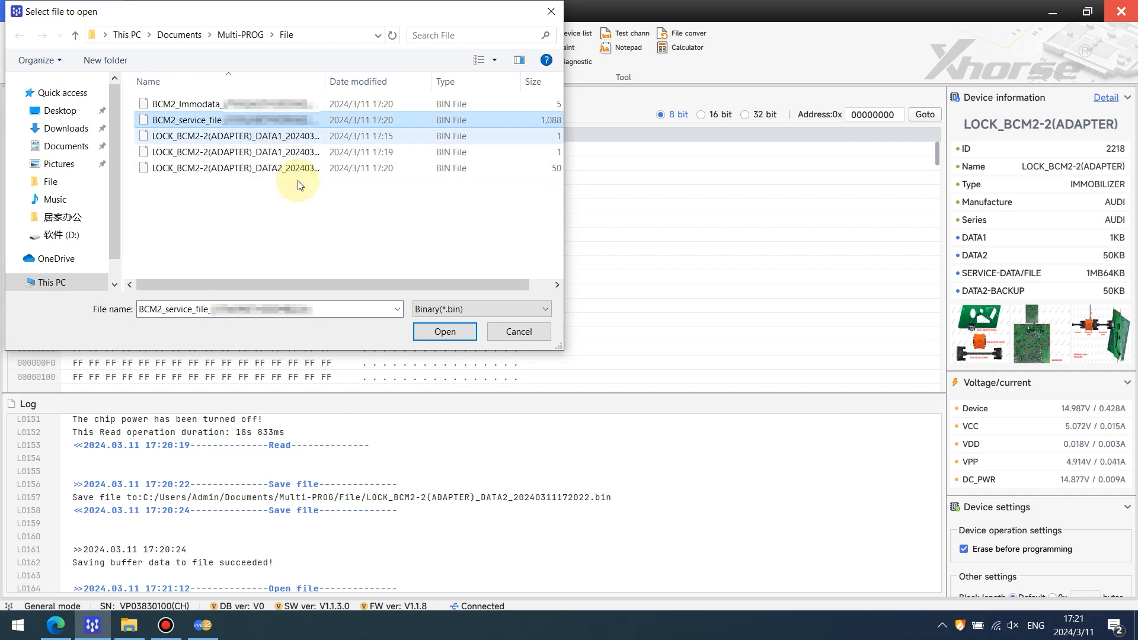
pyautogui.click(443, 331)
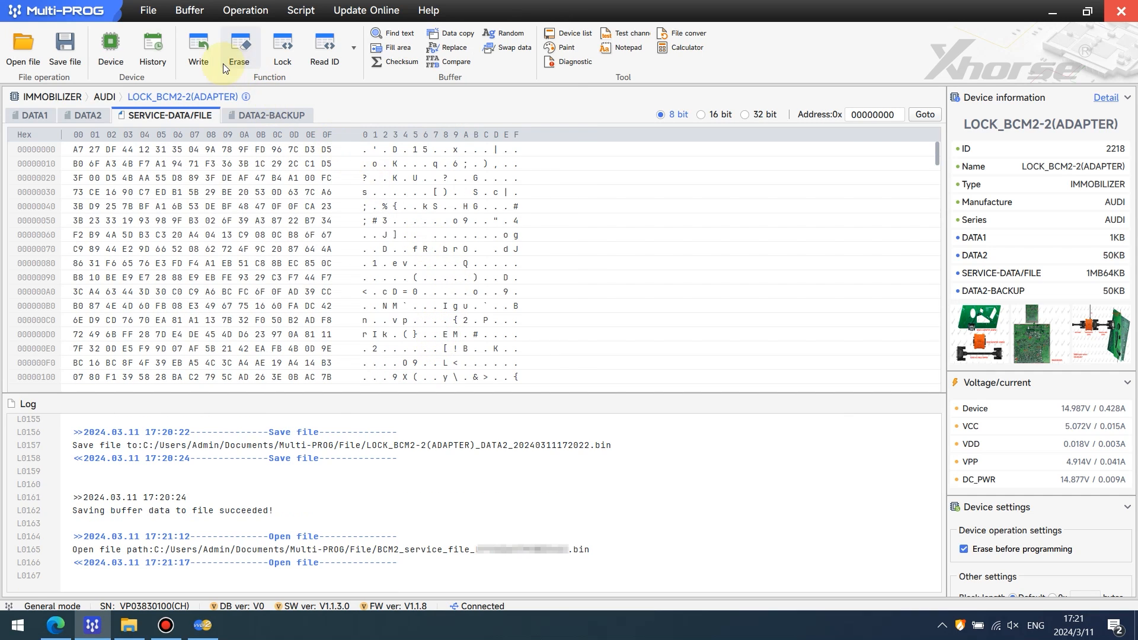